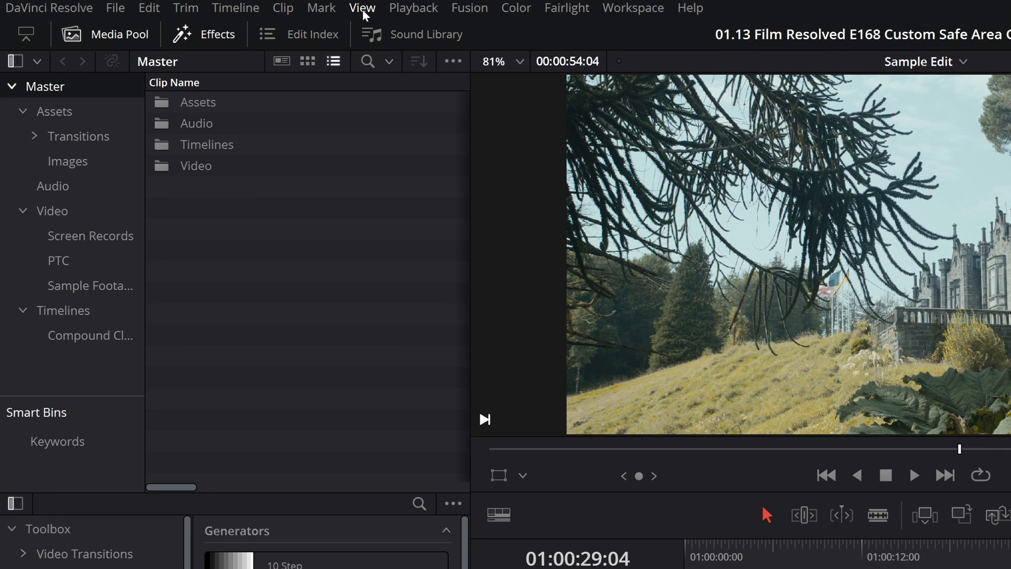
Turn on the safe area overlay from the View menu's Safe Area submenu.
click(362, 7)
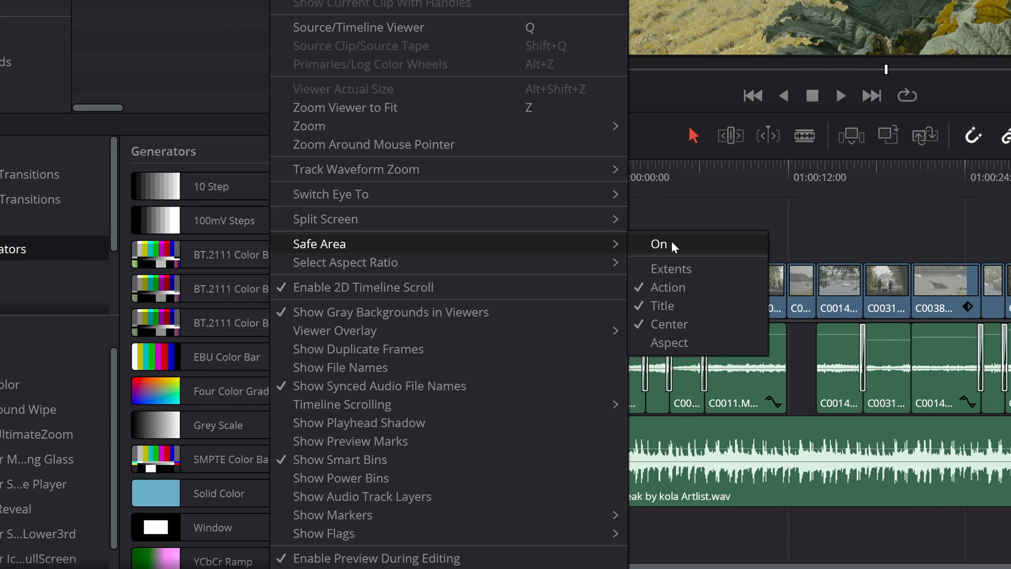
click(658, 244)
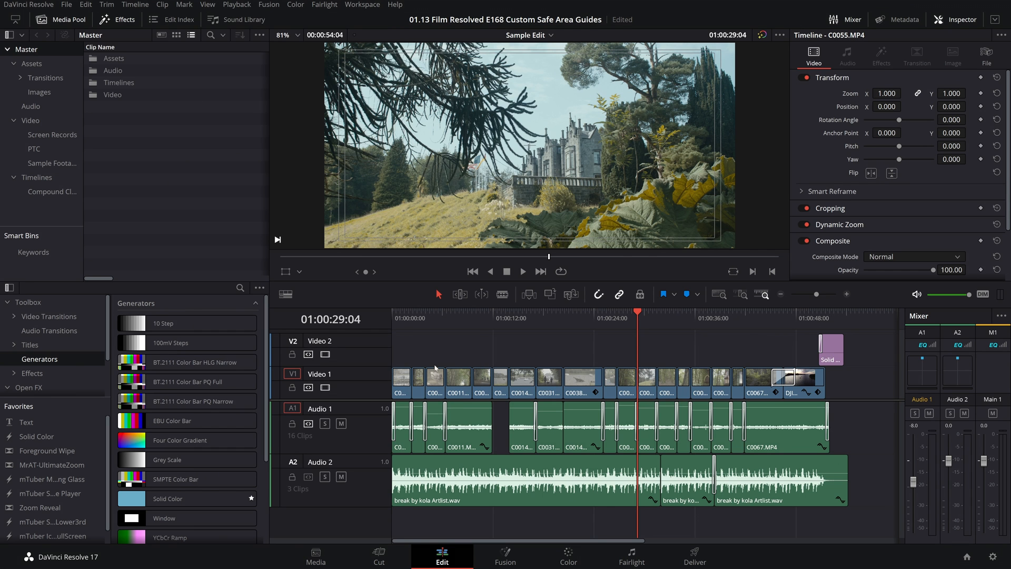
click(567, 556)
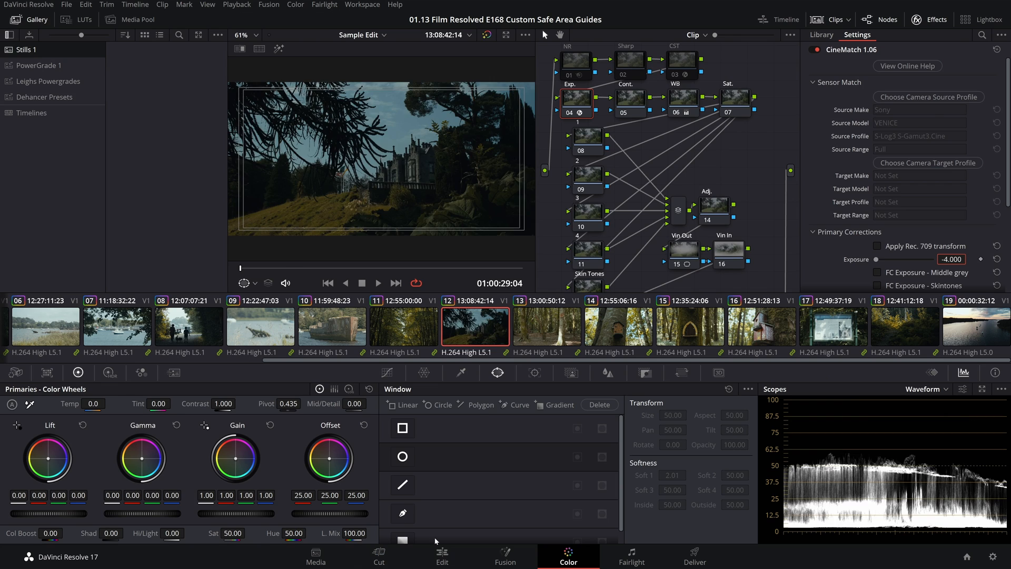
click(442, 556)
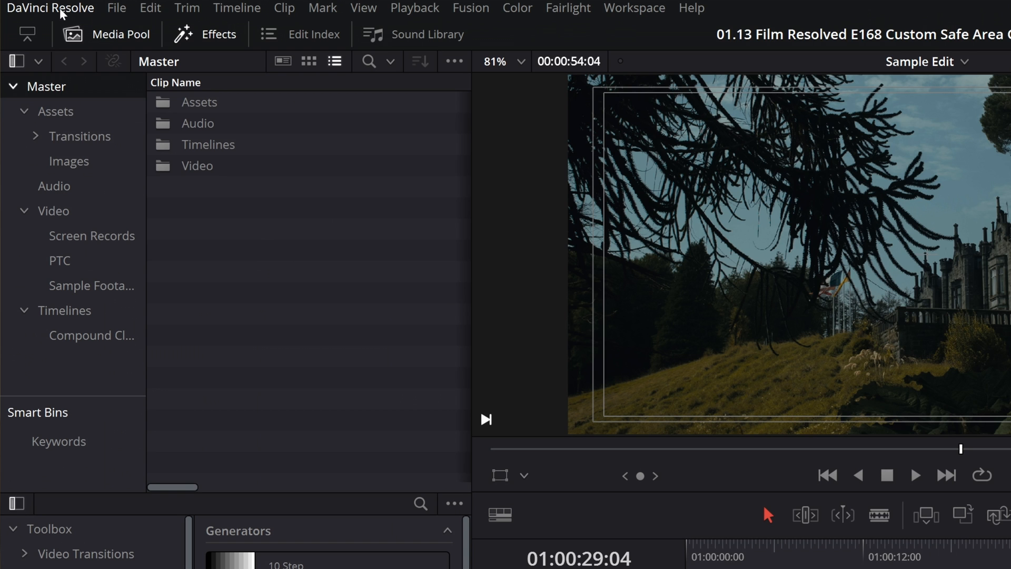
Open DaVinci Resolve Preferences on the User tab's Editing section.
click(51, 8)
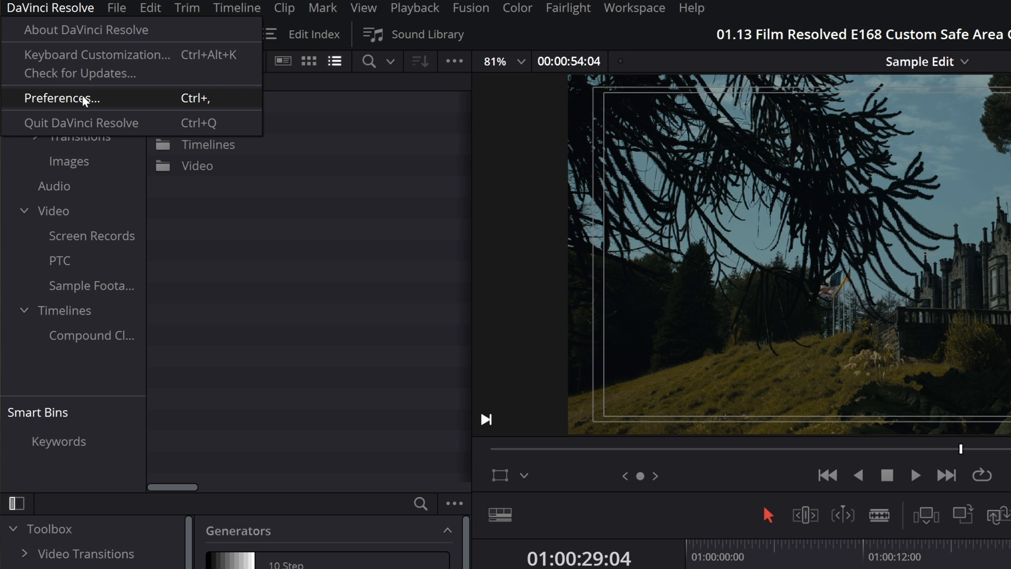
click(61, 98)
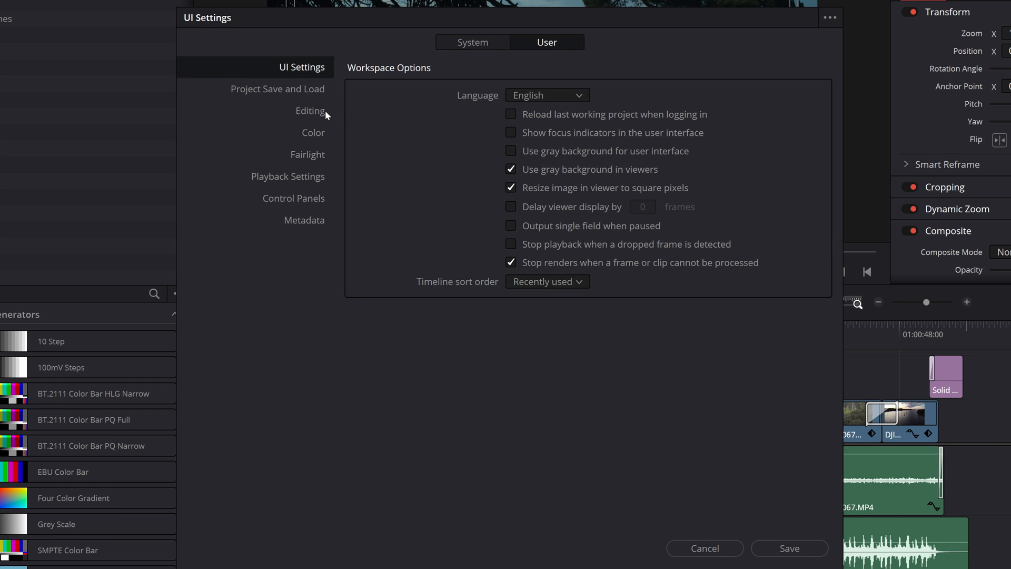
click(310, 110)
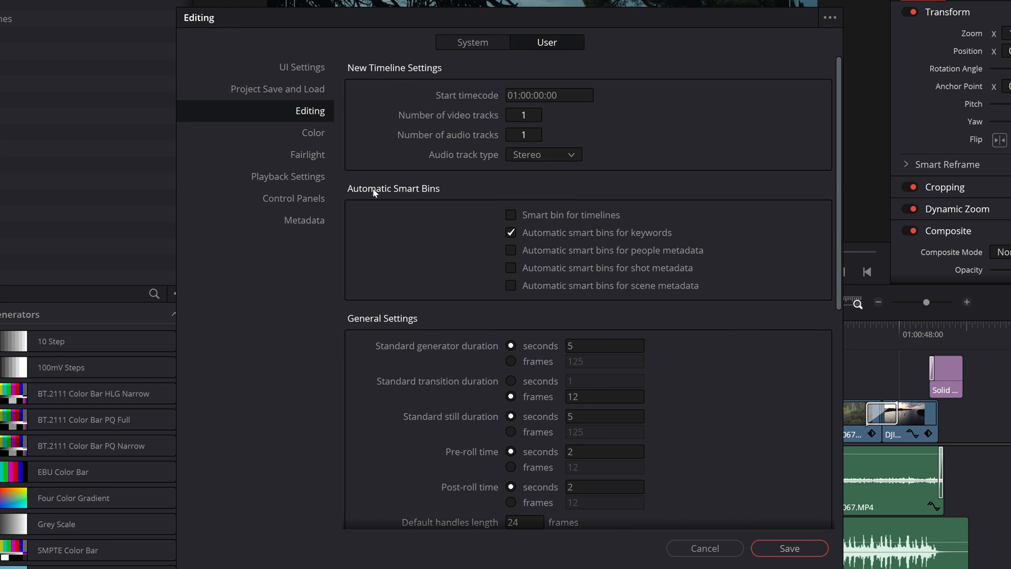
Enable 'Use custom safe area overlays' with action area 90% and title area 80%.
scroll(down, 3)
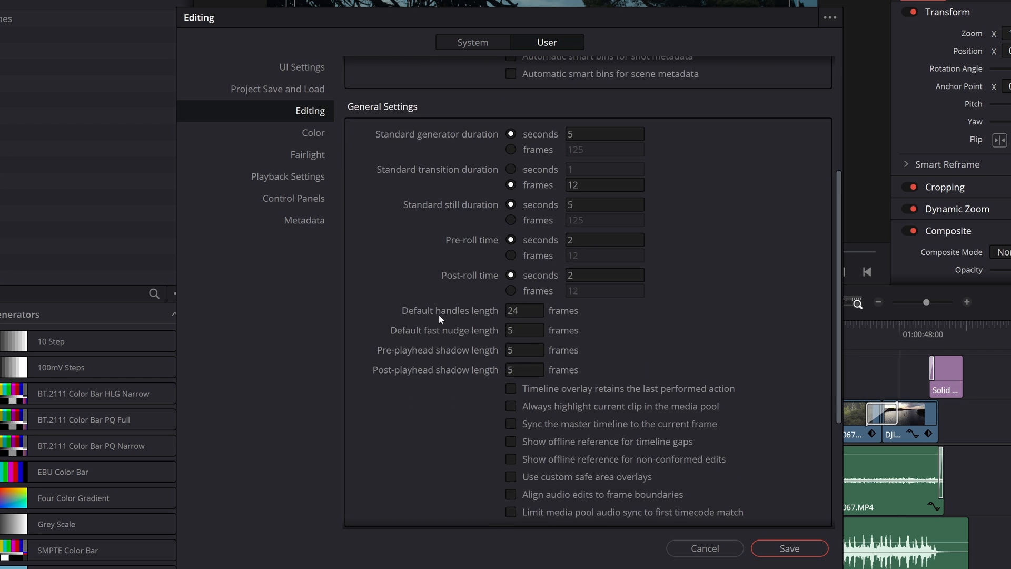
scroll(down, 3)
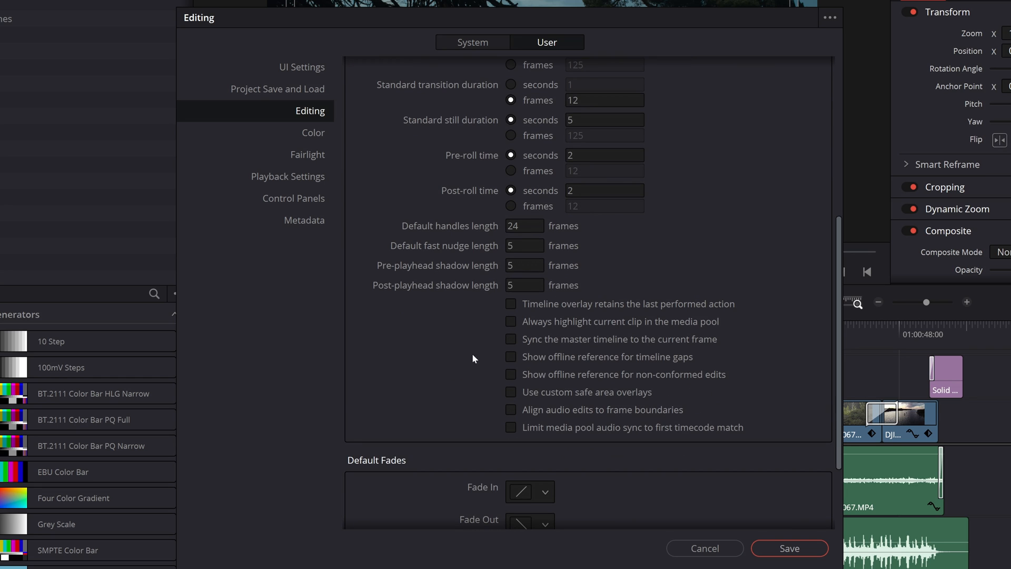
mouse_move(514, 397)
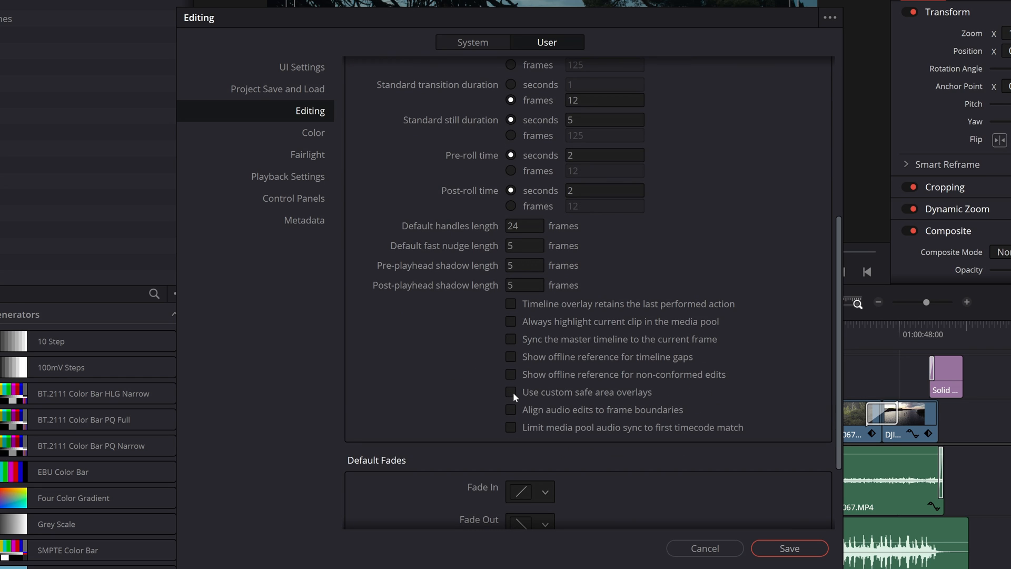
click(511, 392)
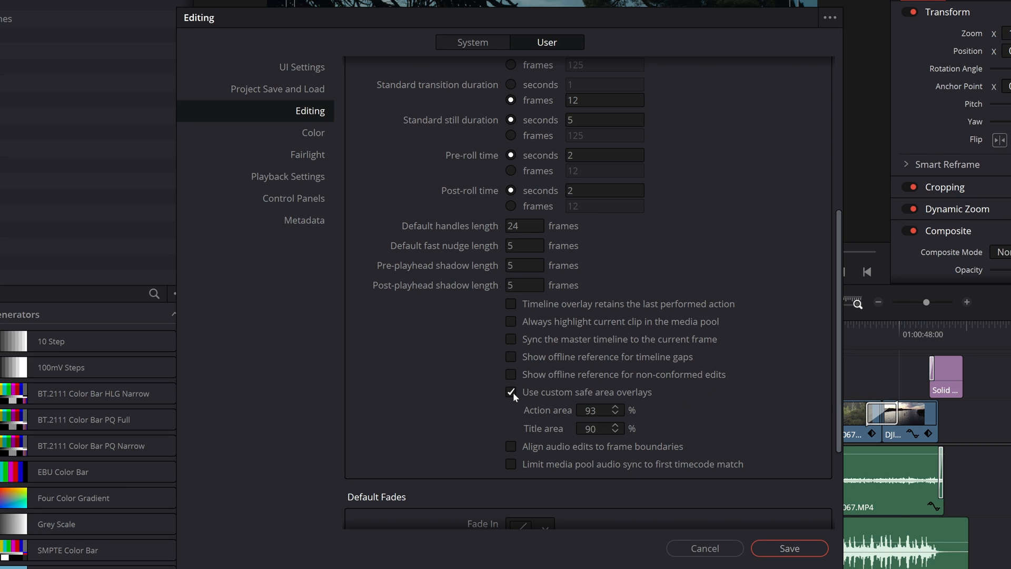
mouse_move(607, 414)
text(90)
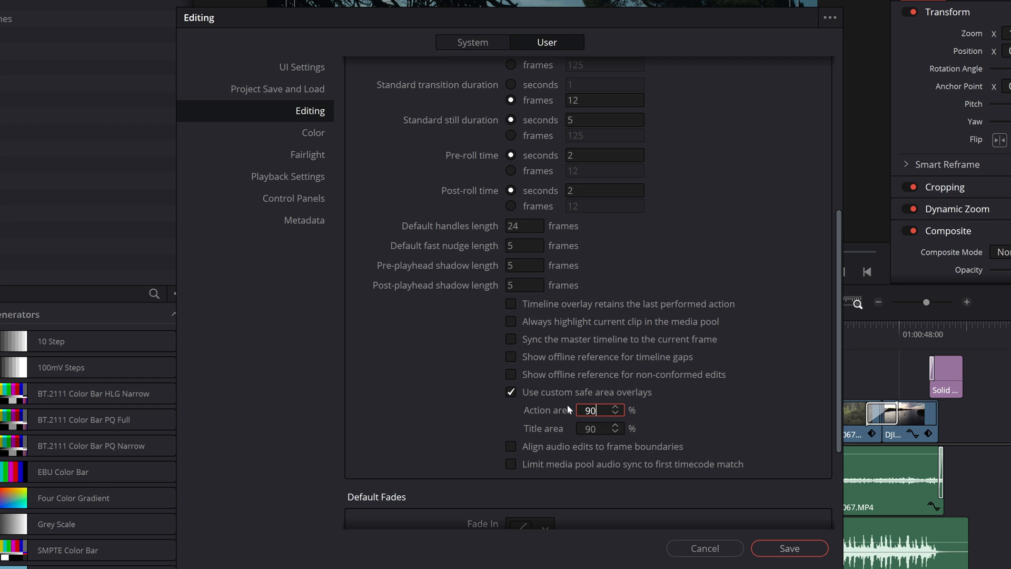
click(593, 428)
text(80)
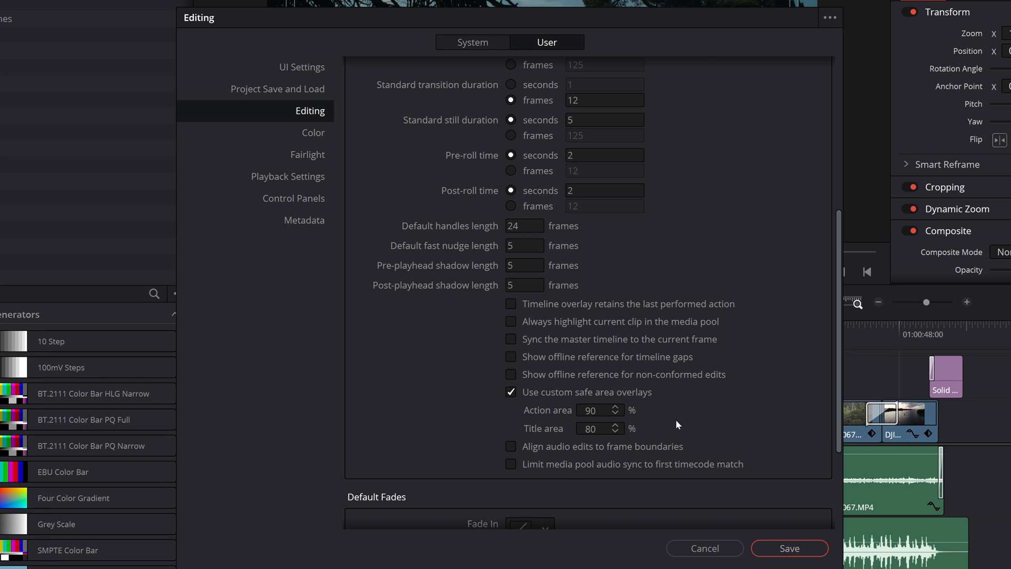
mouse_move(789, 549)
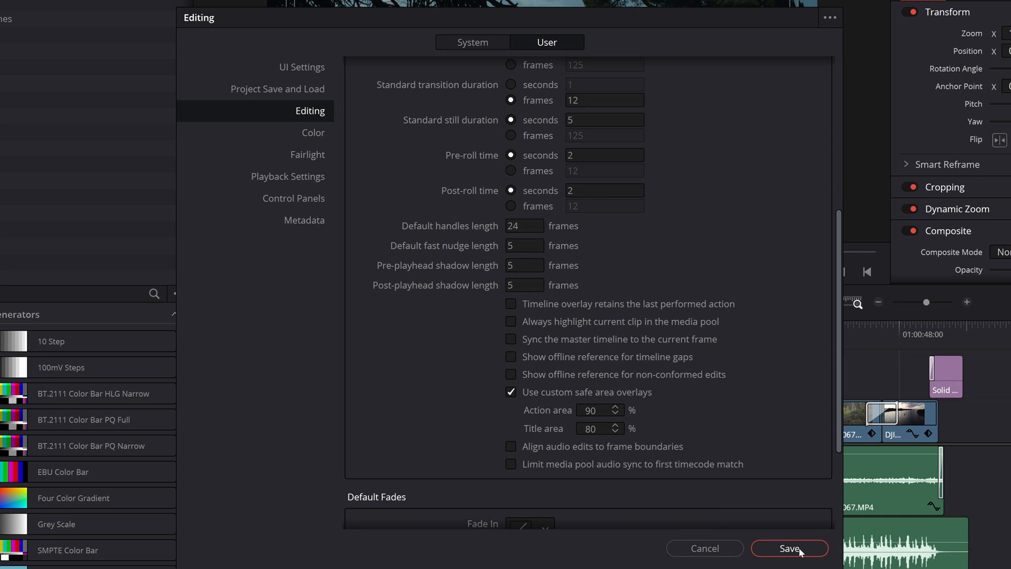
click(789, 549)
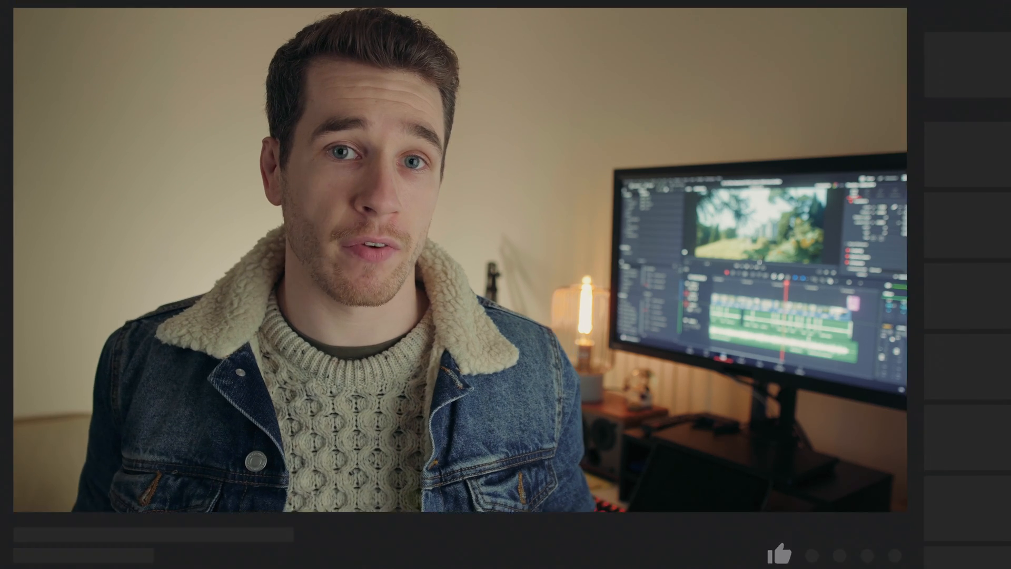
click(777, 555)
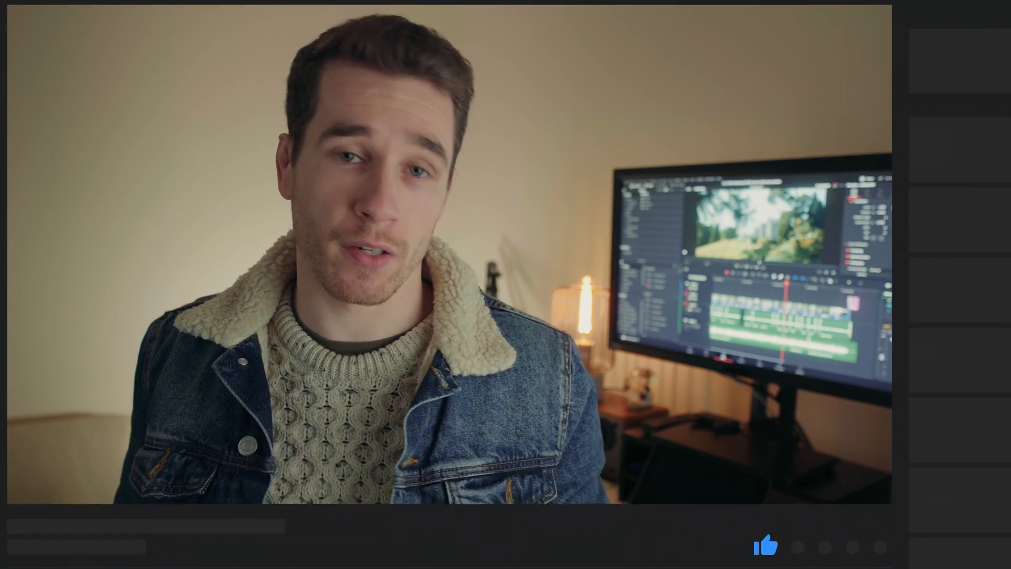